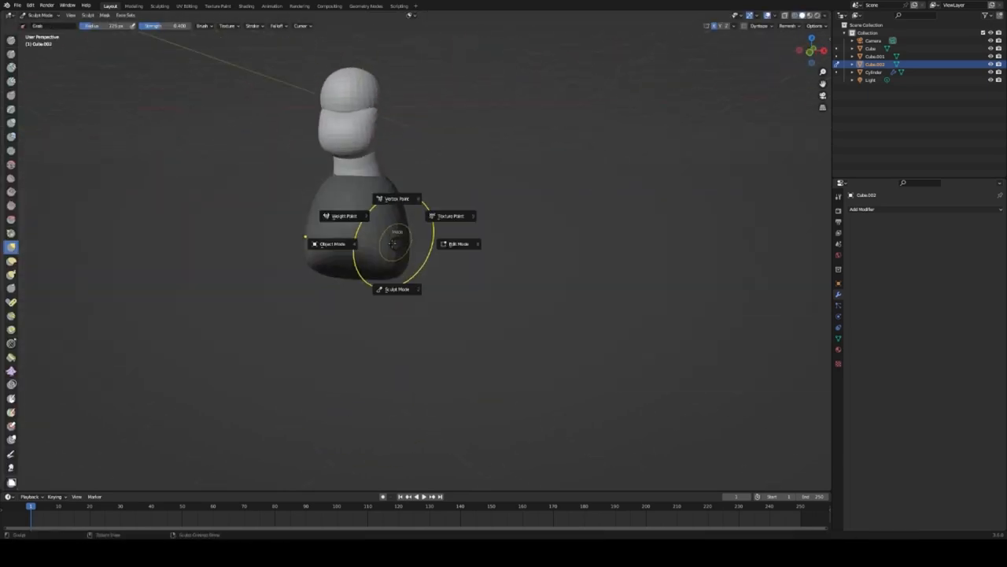
# - Switch the blocked-out figure back to Object Mode to review the stacked base shapes
pyautogui.click(331, 242)
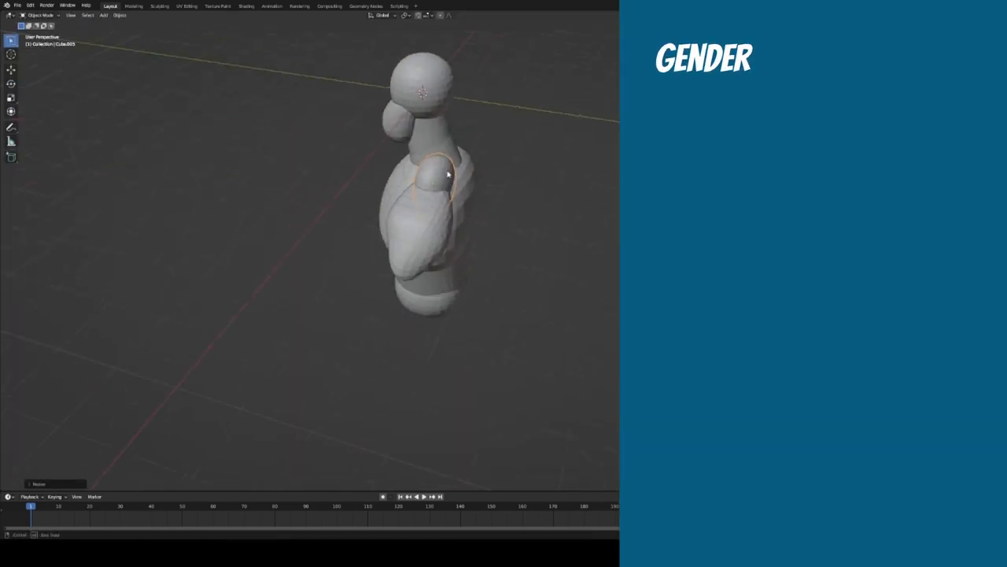
pyautogui.click(39, 16)
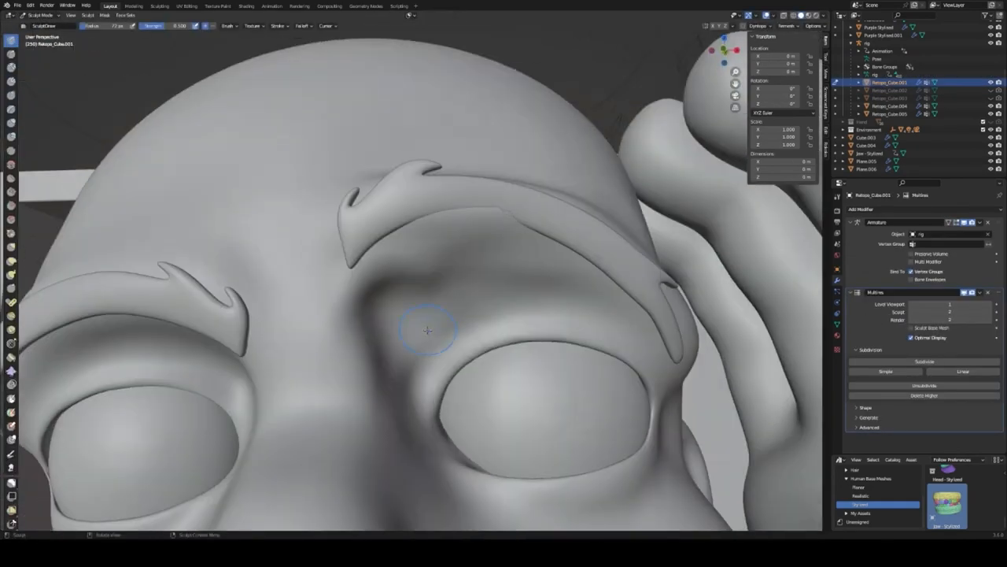
# - Sculpt an eyebrow stroke above the eye socket with the Draw brush
pyautogui.moveTo(428, 330); pyautogui.dragTo(366, 344)
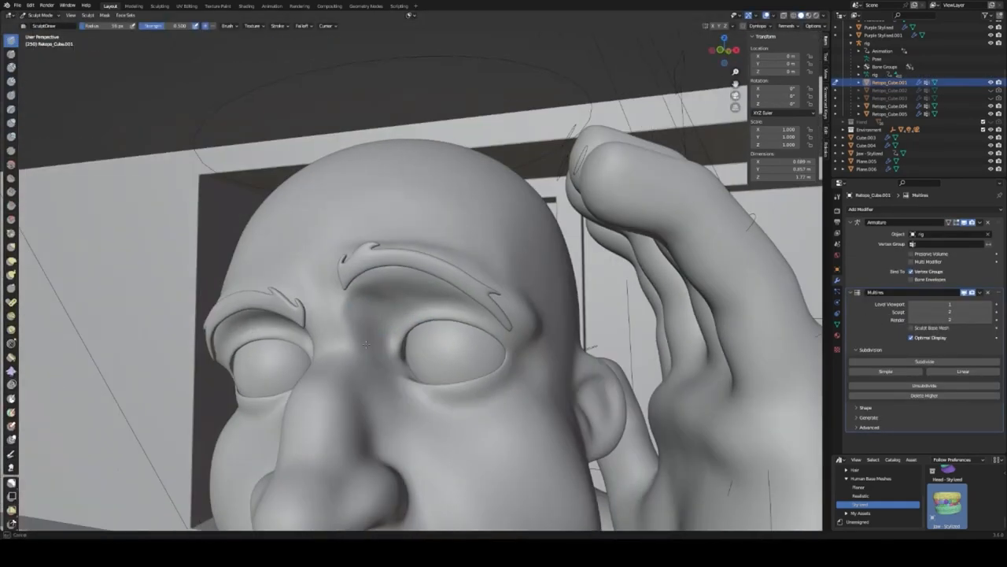